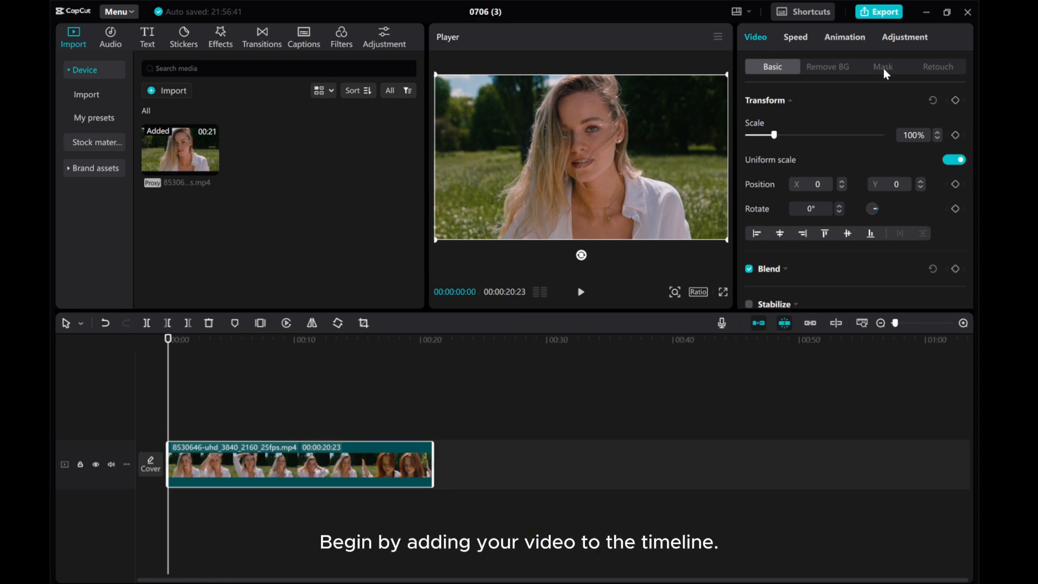
Apply a Horizontal mask to the clip and rotate it to 90° so only the right half shows.
{"action": "left_click", "coordinate": [882, 66]}
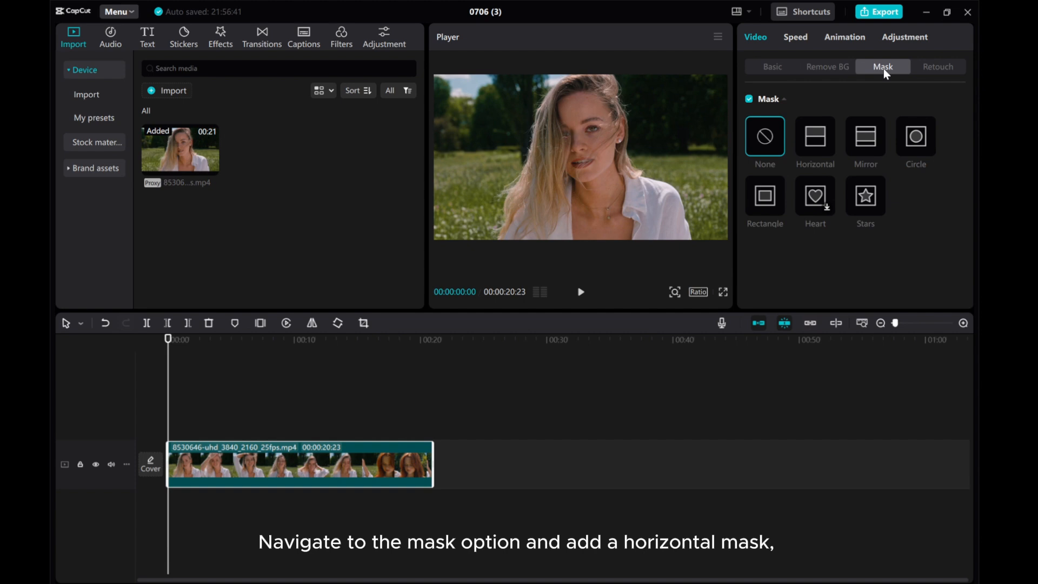
{"action": "left_click", "coordinate": [816, 137]}
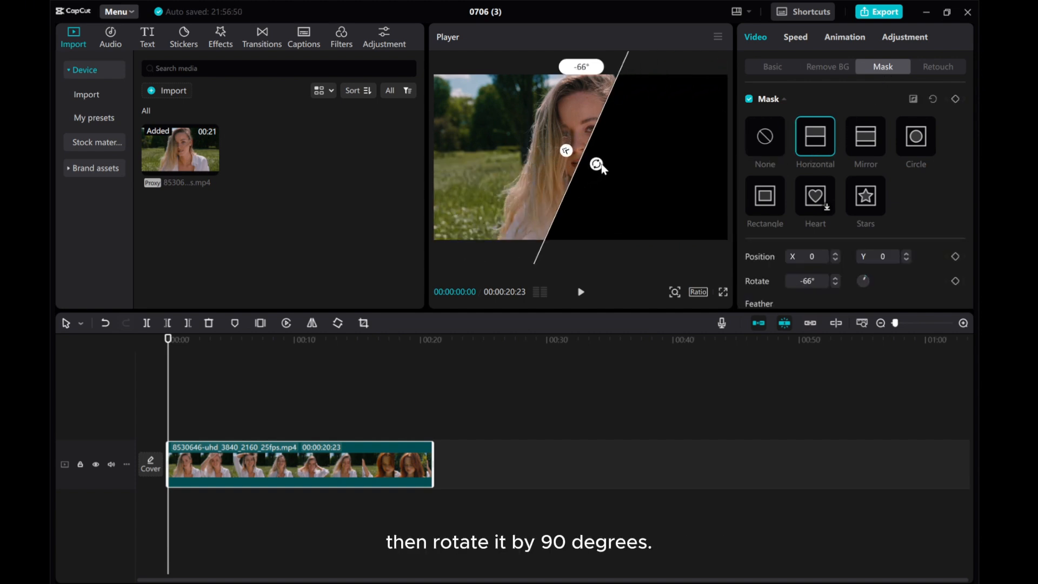
{"action": "left_click_drag", "start_coordinate": [597, 163], "coordinate": [597, 159]}
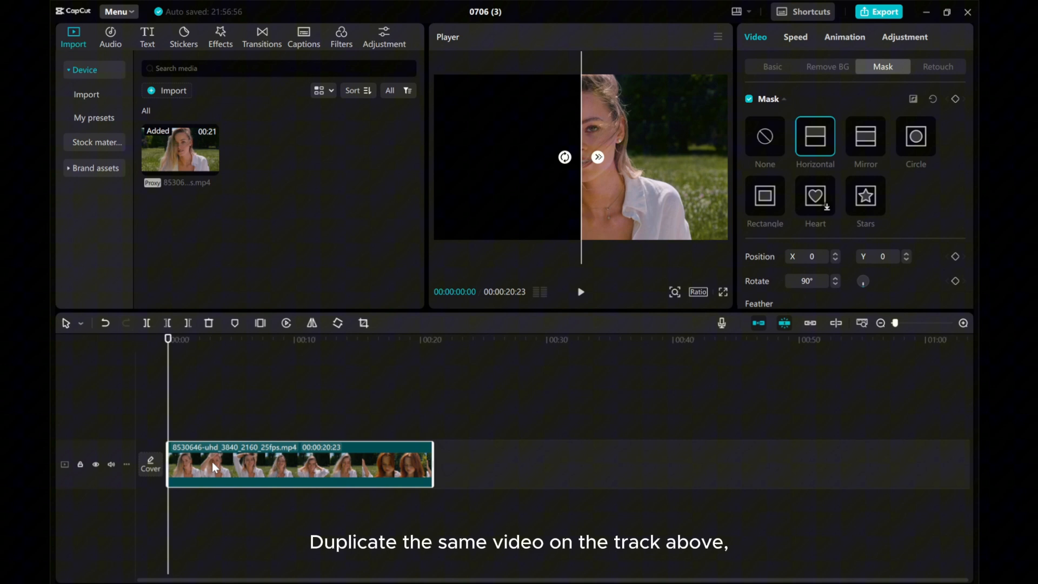
Duplicate the clip onto the track above and rotate its mask to -90° to reveal the opposite half.
{"action": "right_click", "coordinate": [215, 464]}
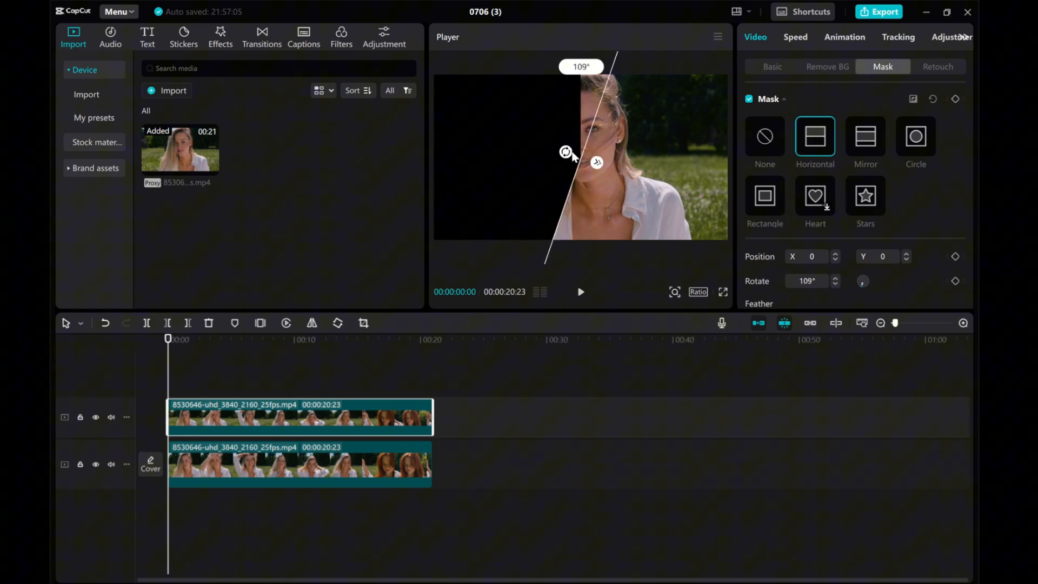
{"action": "left_click_drag", "start_coordinate": [566, 151], "coordinate": [592, 144]}
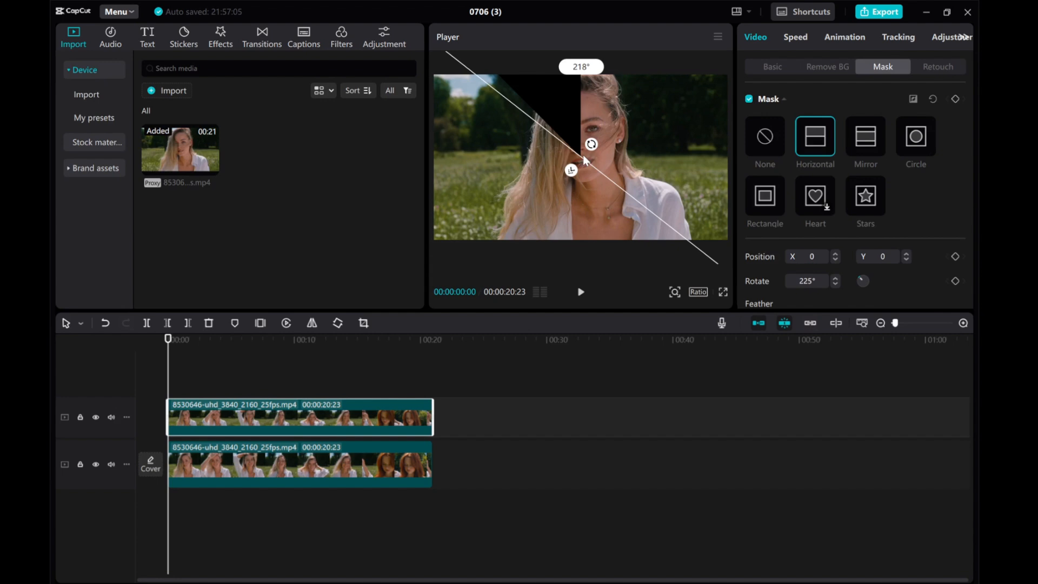
{"action": "left_click_drag", "start_coordinate": [591, 144], "coordinate": [597, 162]}
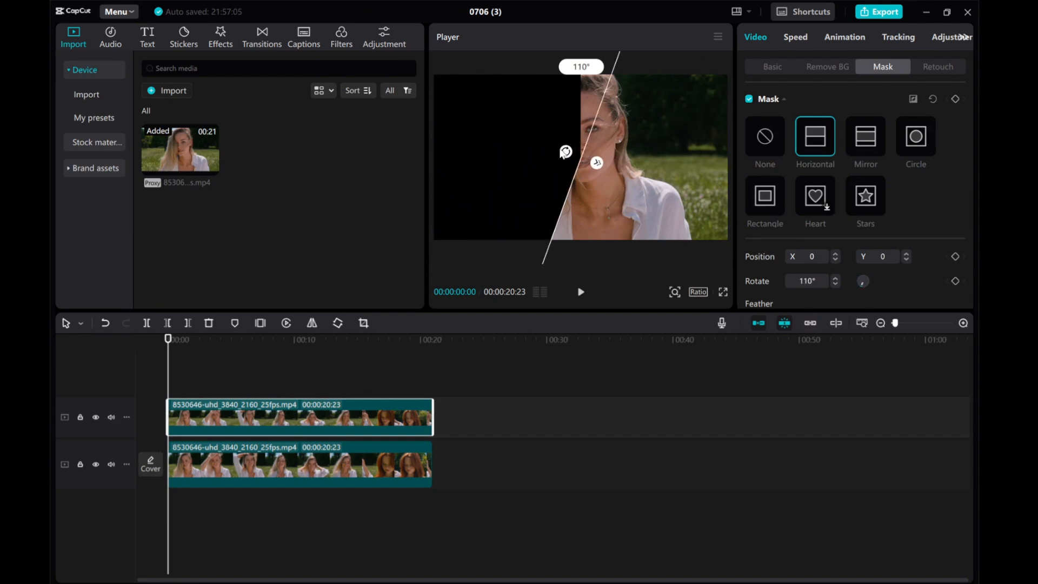
{"action": "left_click_drag", "start_coordinate": [565, 152], "coordinate": [596, 159]}
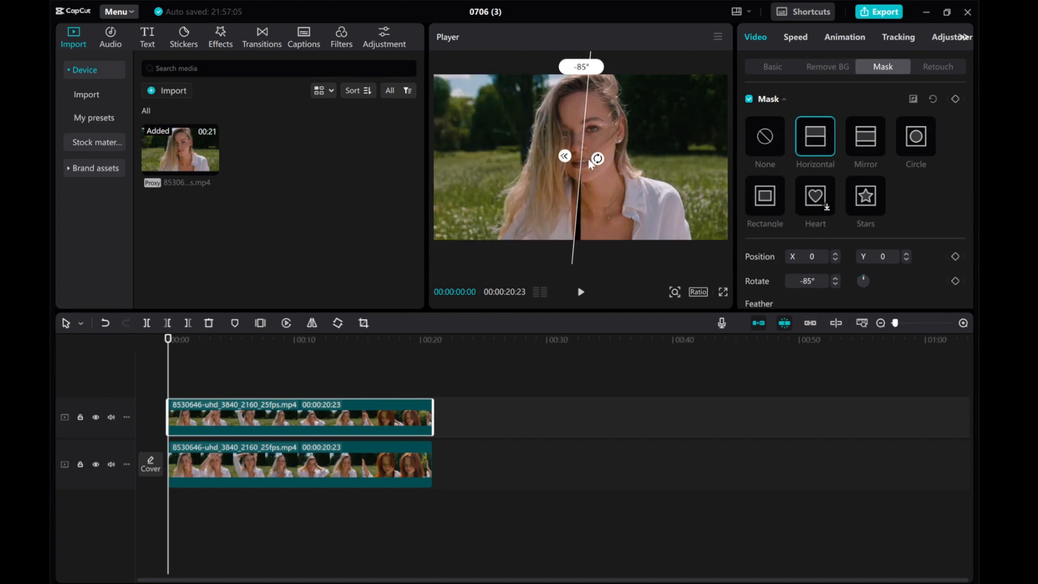
{"action": "left_click_drag", "start_coordinate": [596, 158], "coordinate": [592, 162]}
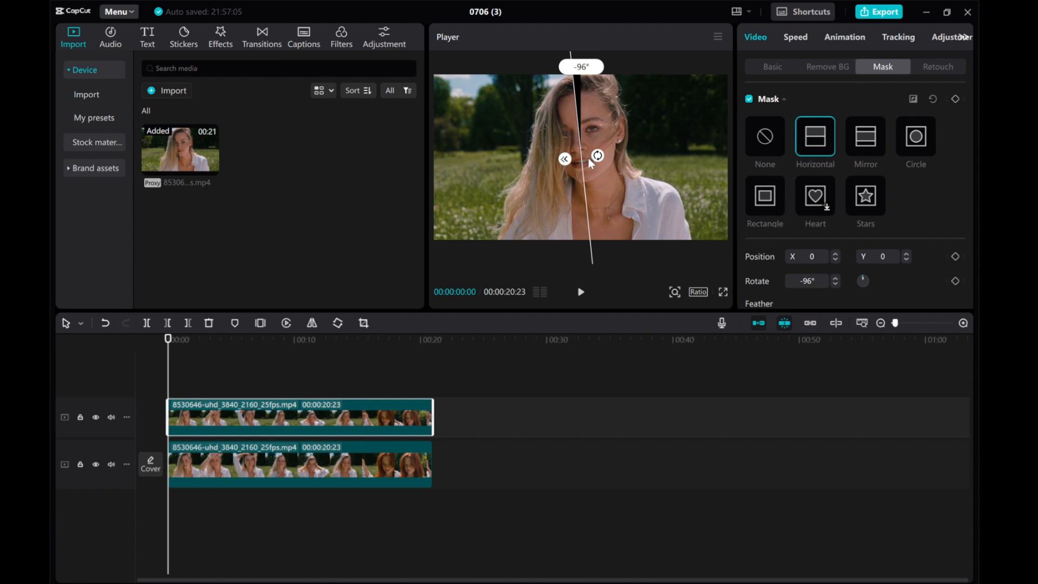
{"action": "left_click_drag", "start_coordinate": [597, 154], "coordinate": [597, 159]}
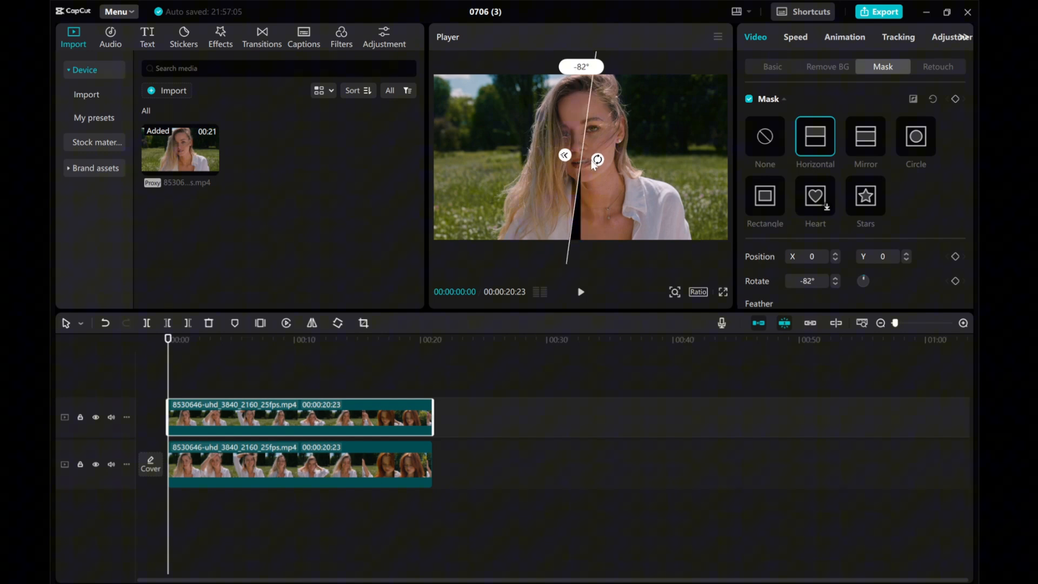
{"action": "left_click_drag", "start_coordinate": [597, 159], "coordinate": [597, 158]}
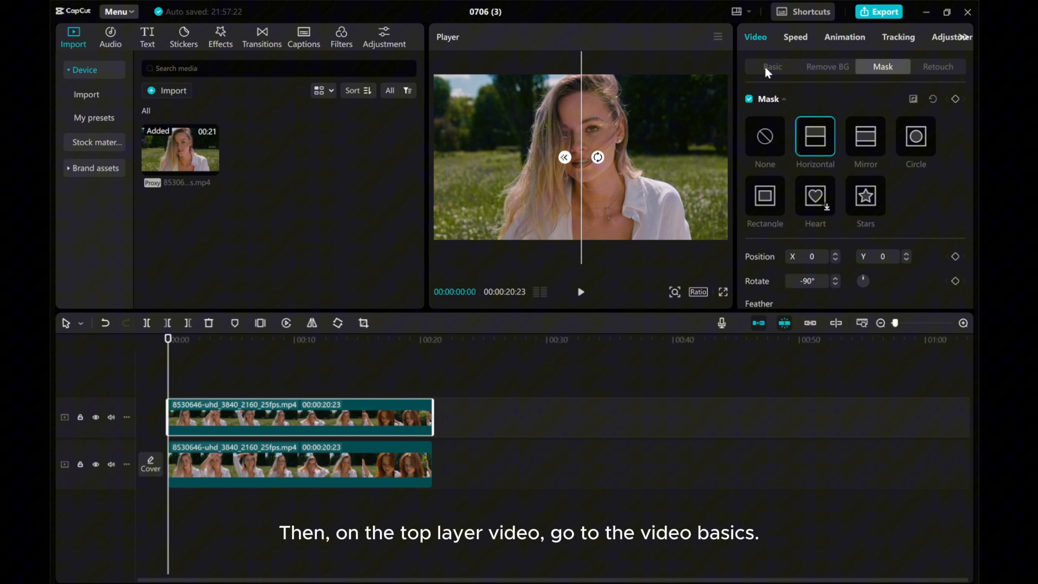
Add Position keyframes at 0s and 3s on the top clip, starting at Y 2160 above the frame.
{"action": "left_click", "coordinate": [772, 66]}
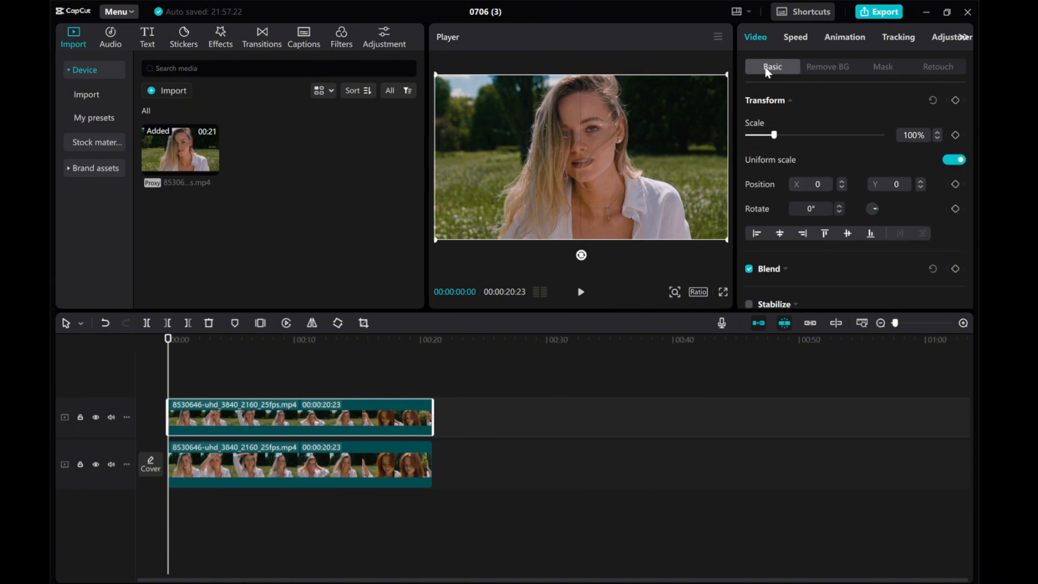
{"action": "mouse_move", "coordinate": [194, 426]}
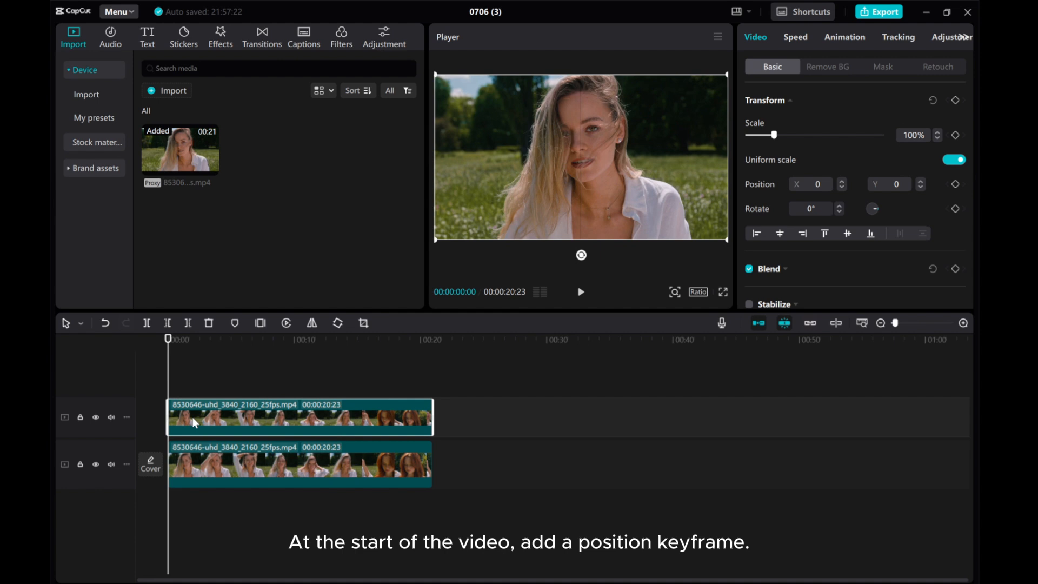
{"action": "mouse_move", "coordinate": [146, 438]}
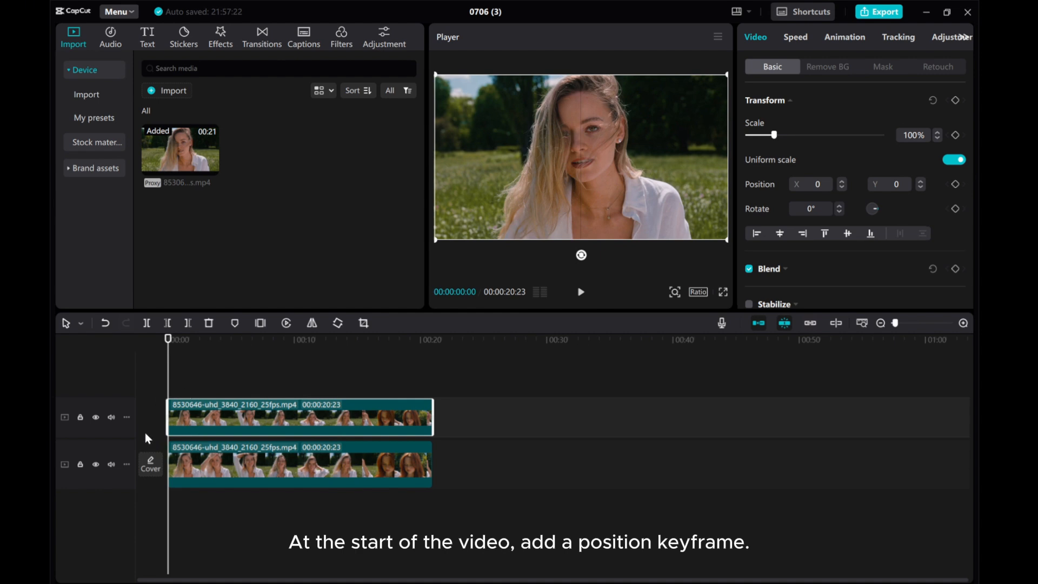
{"action": "left_click", "coordinate": [955, 184]}
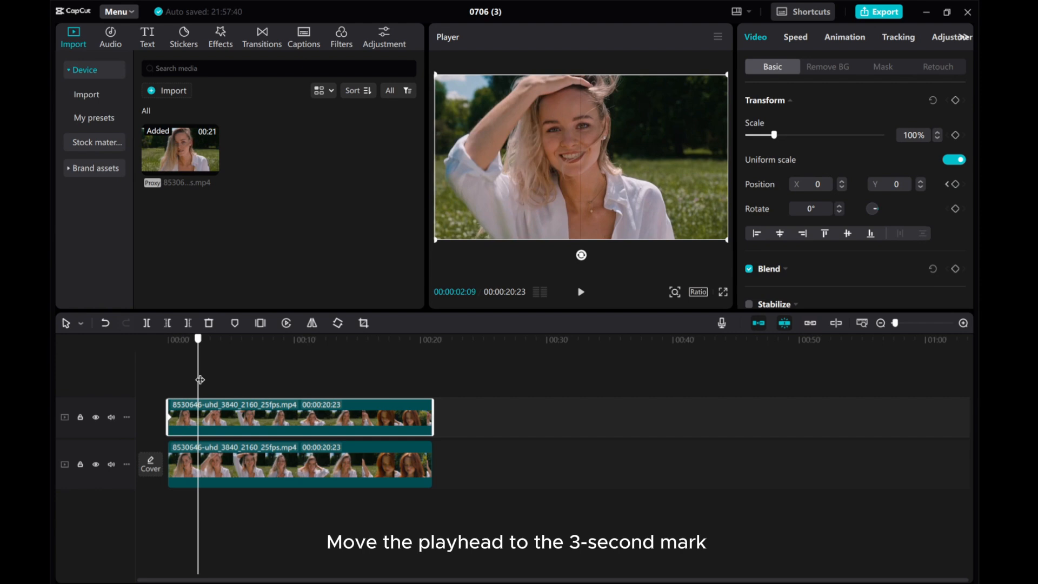
{"action": "left_click_drag", "start_coordinate": [197, 338], "coordinate": [205, 338]}
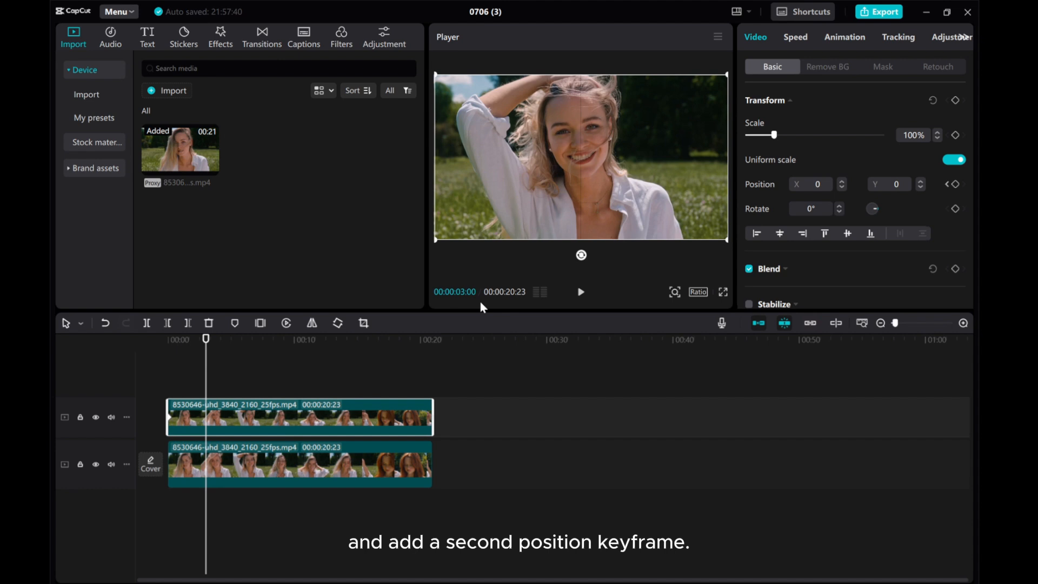
{"action": "left_click", "coordinate": [955, 184]}
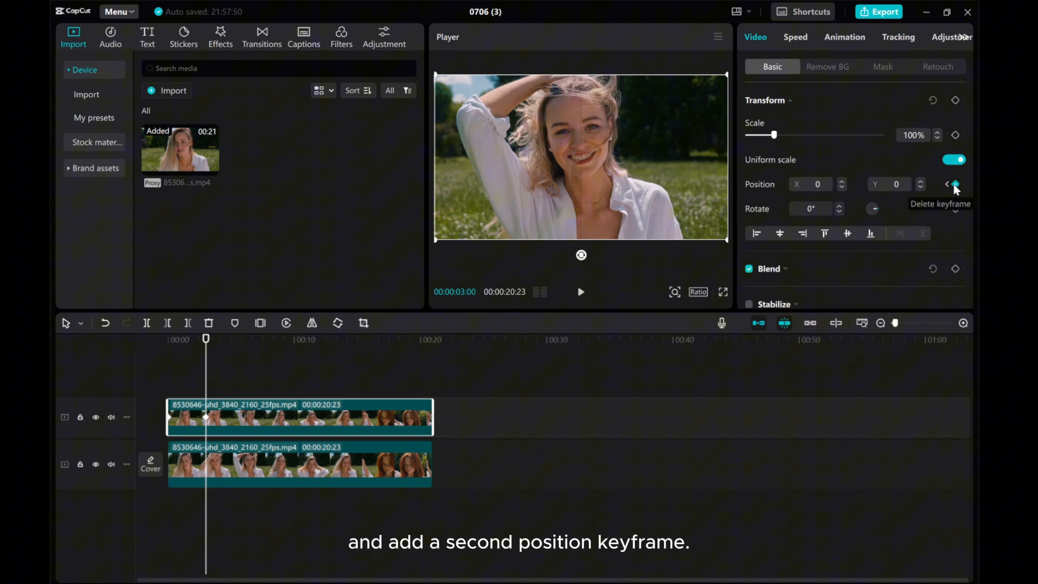
{"action": "left_click", "coordinate": [955, 184]}
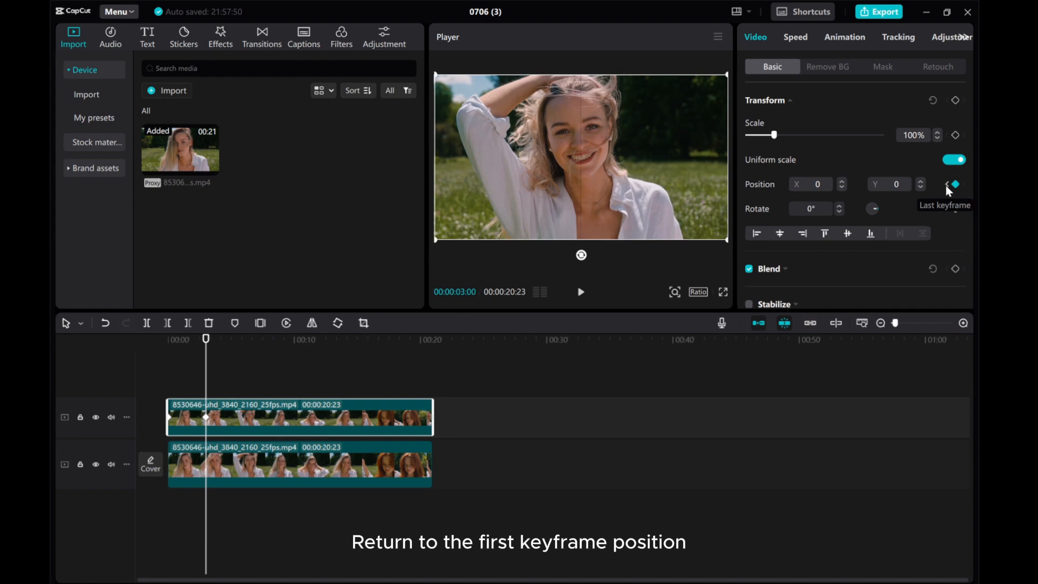
{"action": "left_click", "coordinate": [948, 184]}
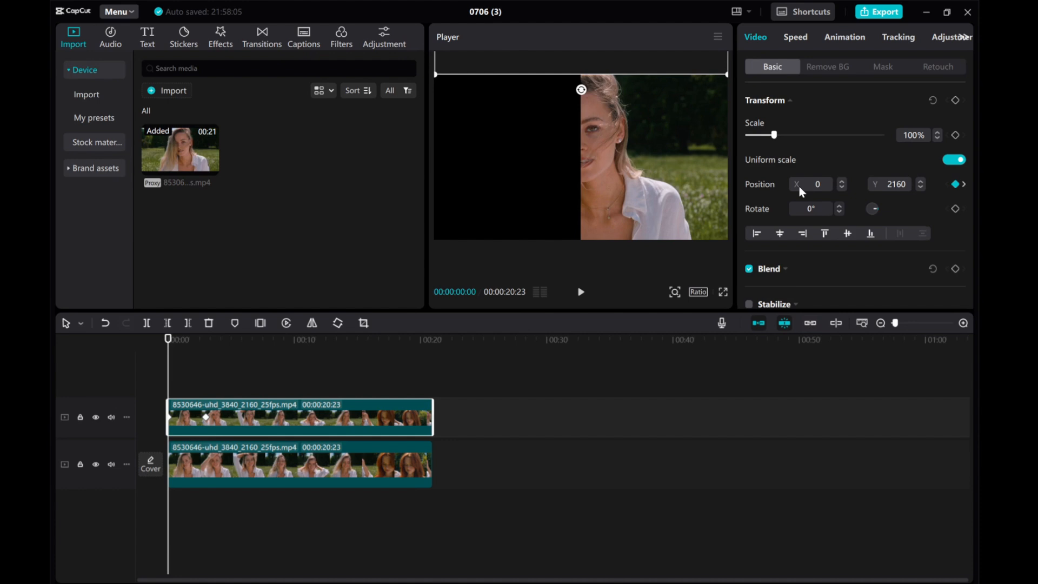
{"action": "mouse_move", "coordinate": [800, 207]}
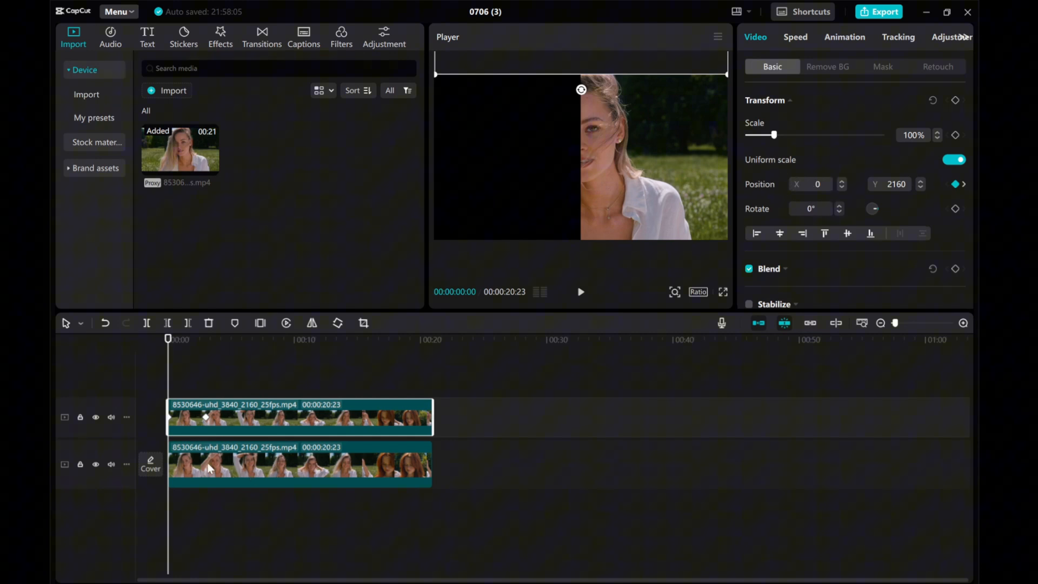
Add Position keyframes at 0s and 3s on the lower clip.
{"action": "left_click", "coordinate": [298, 464]}
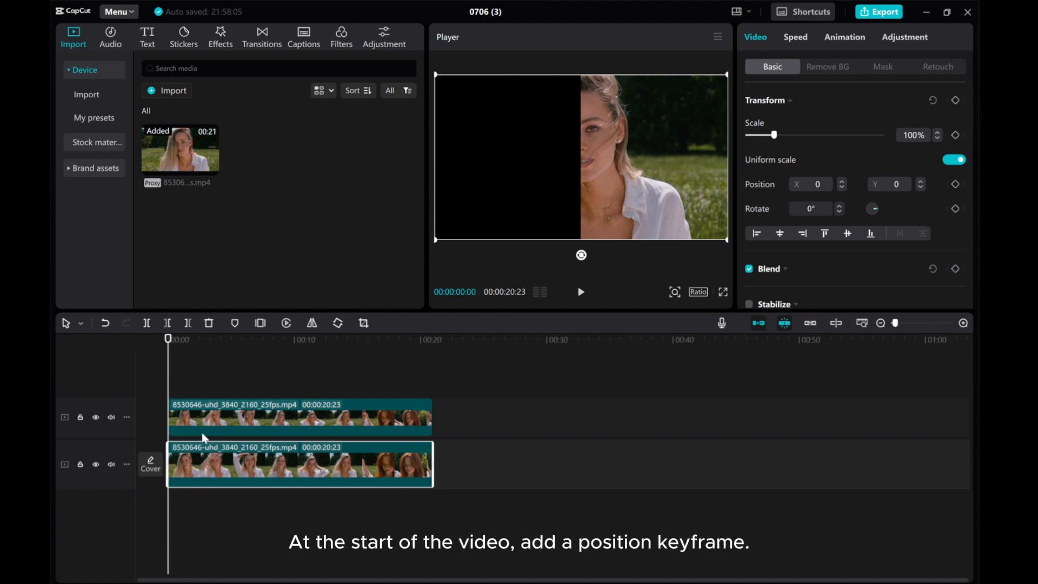
{"action": "left_click", "coordinate": [955, 184]}
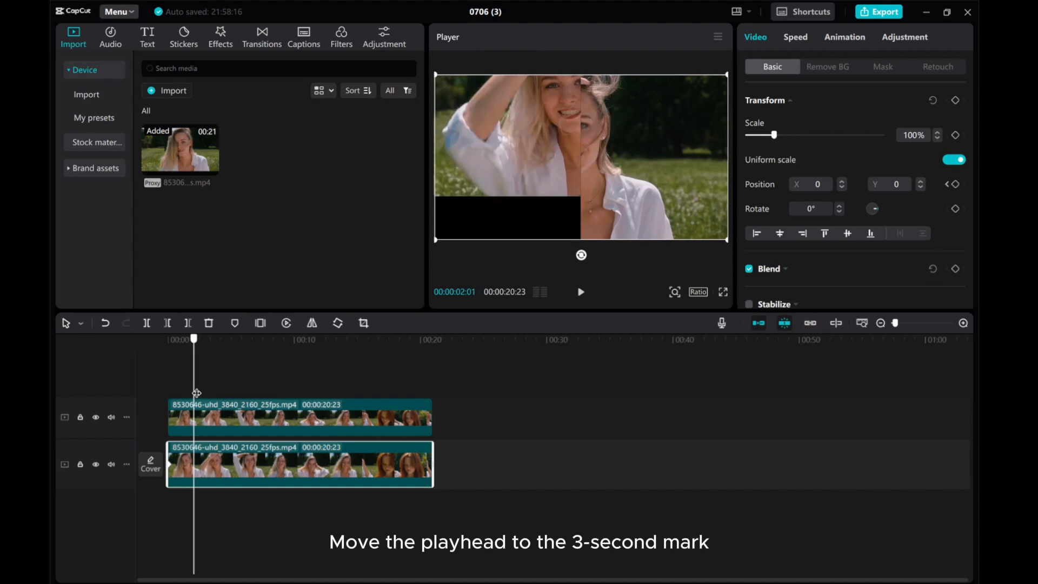
{"action": "left_click_drag", "start_coordinate": [193, 338], "coordinate": [209, 339]}
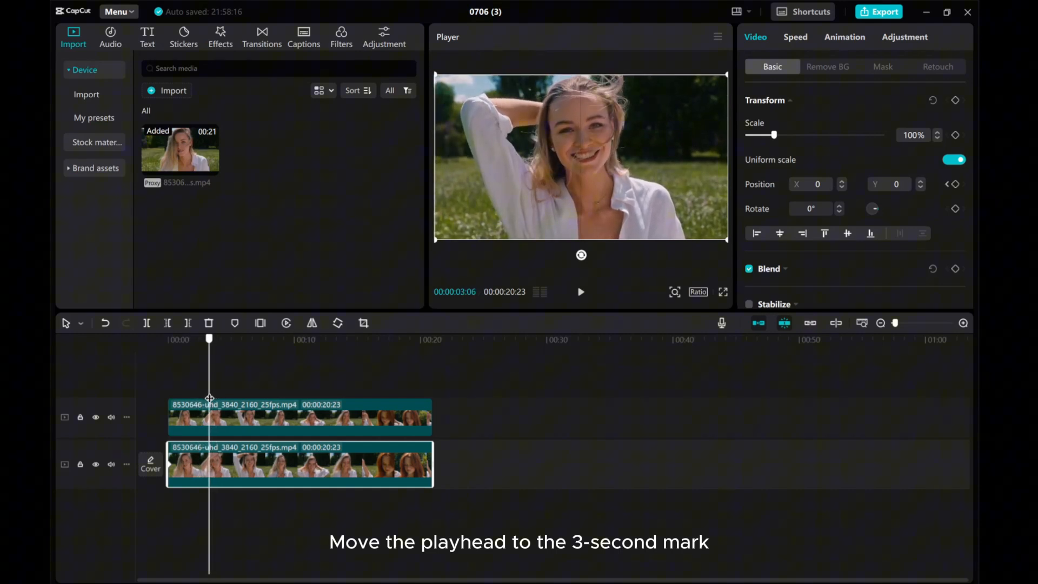
{"action": "left_click_drag", "start_coordinate": [209, 339], "coordinate": [206, 338]}
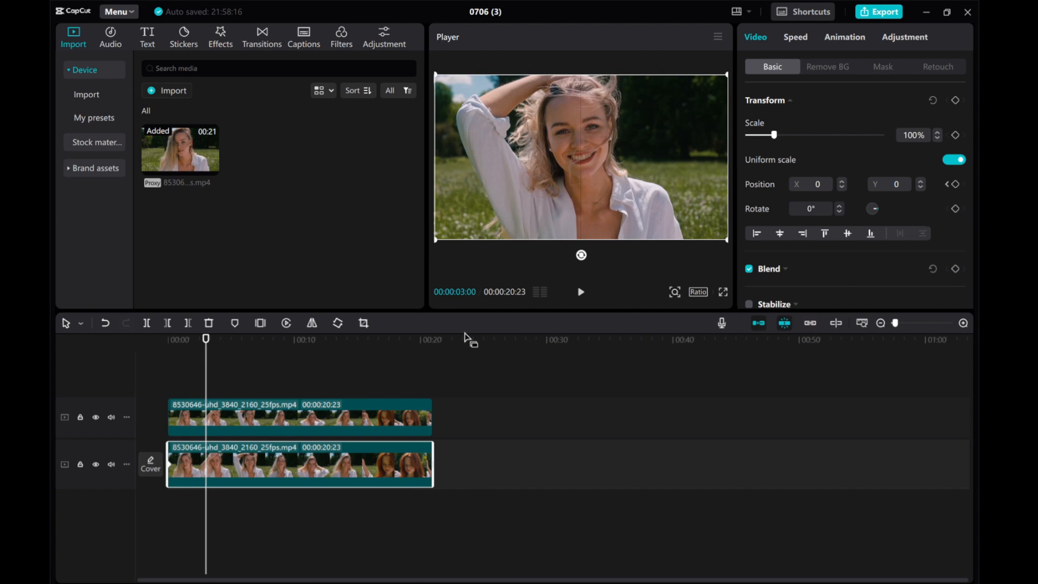
{"action": "left_click", "coordinate": [954, 183]}
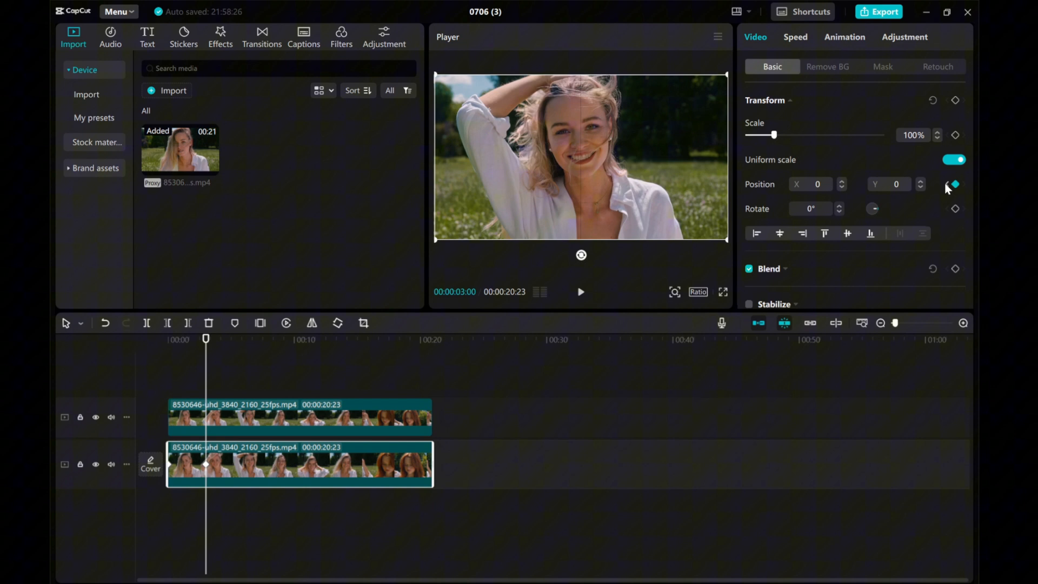
{"action": "left_click", "coordinate": [962, 184]}
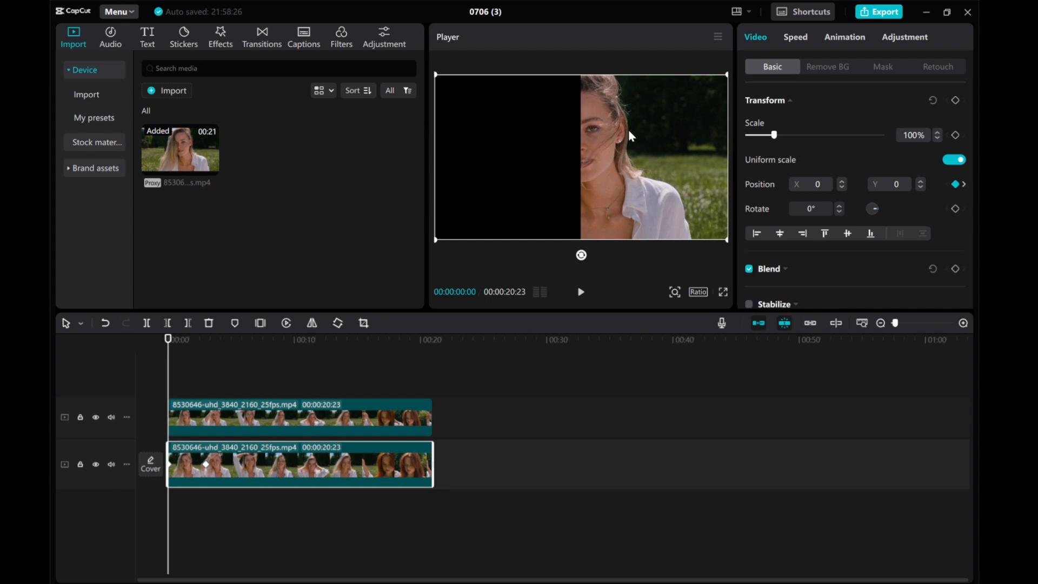
At 0s move the lower clip down in the Player until Y reads -2160, fully below the frame.
{"action": "left_click_drag", "start_coordinate": [629, 136], "coordinate": [623, 211]}
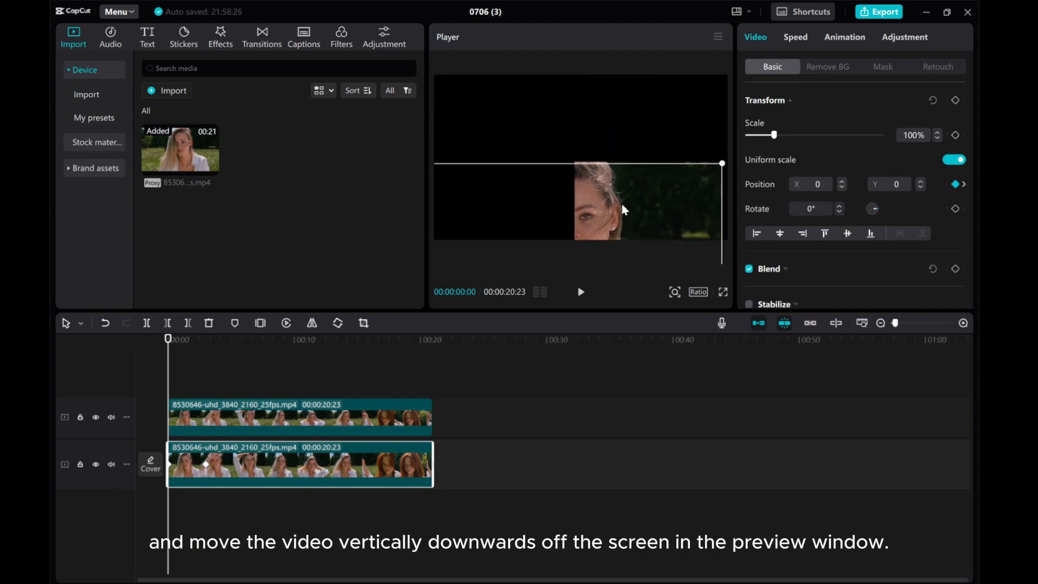
{"action": "left_click_drag", "start_coordinate": [623, 209], "coordinate": [630, 278]}
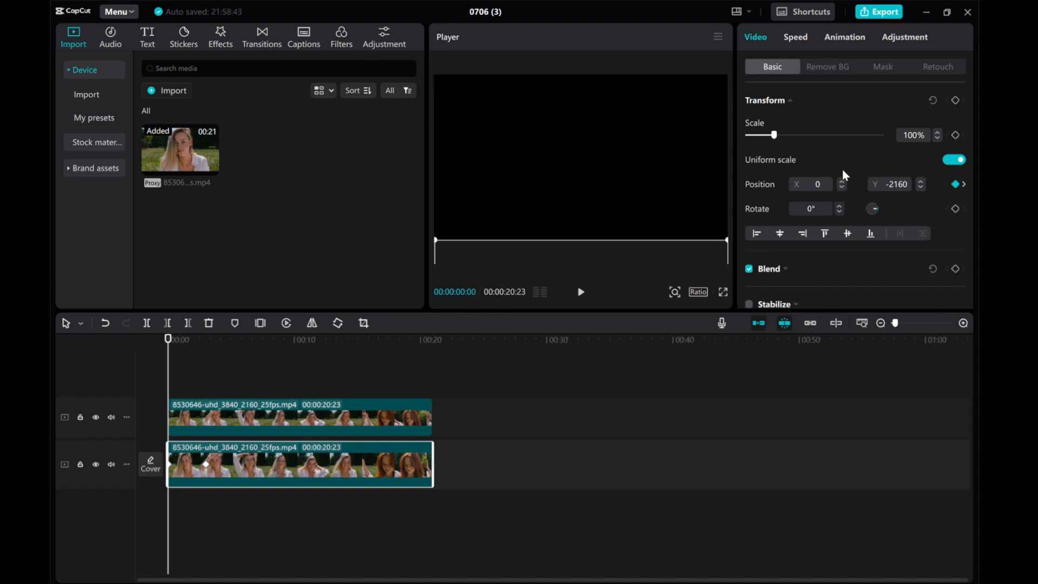
{"action": "mouse_move", "coordinate": [834, 164]}
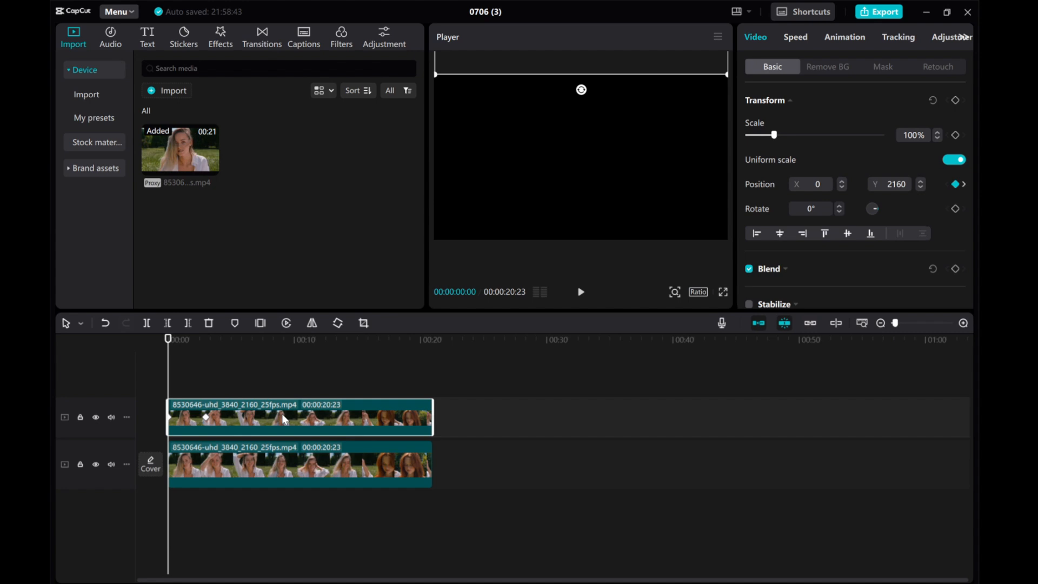
{"action": "left_click", "coordinate": [299, 464]}
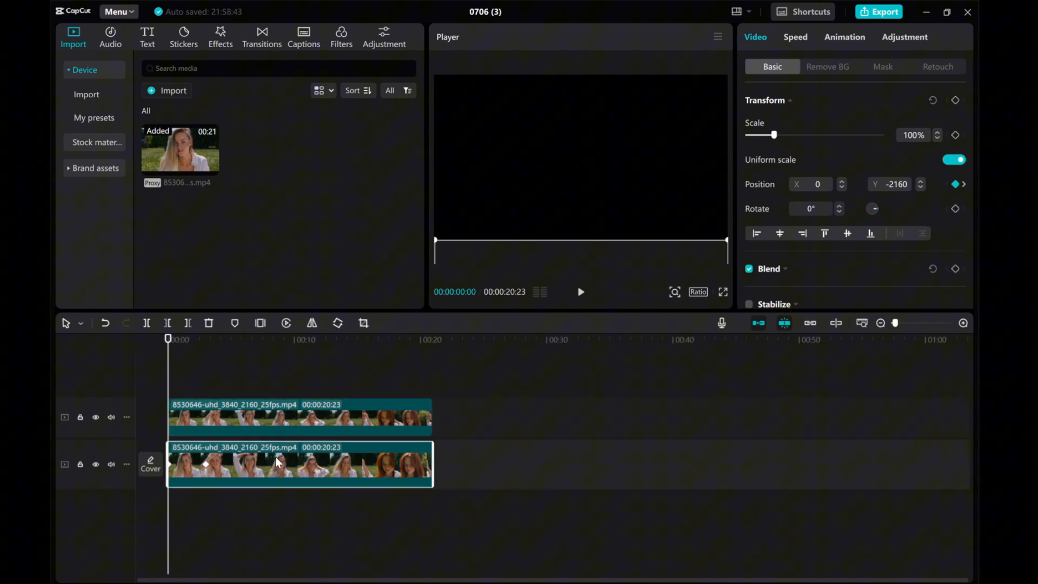
{"action": "mouse_move", "coordinate": [322, 386]}
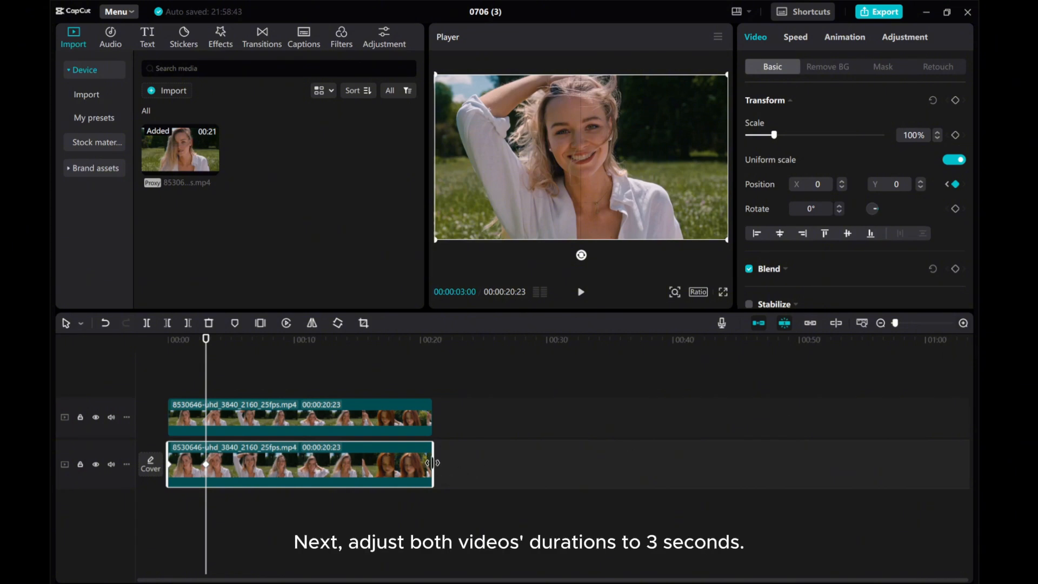
Trim the stacked clips back to the 3-second mark.
{"action": "left_click_drag", "start_coordinate": [434, 464], "coordinate": [212, 464]}
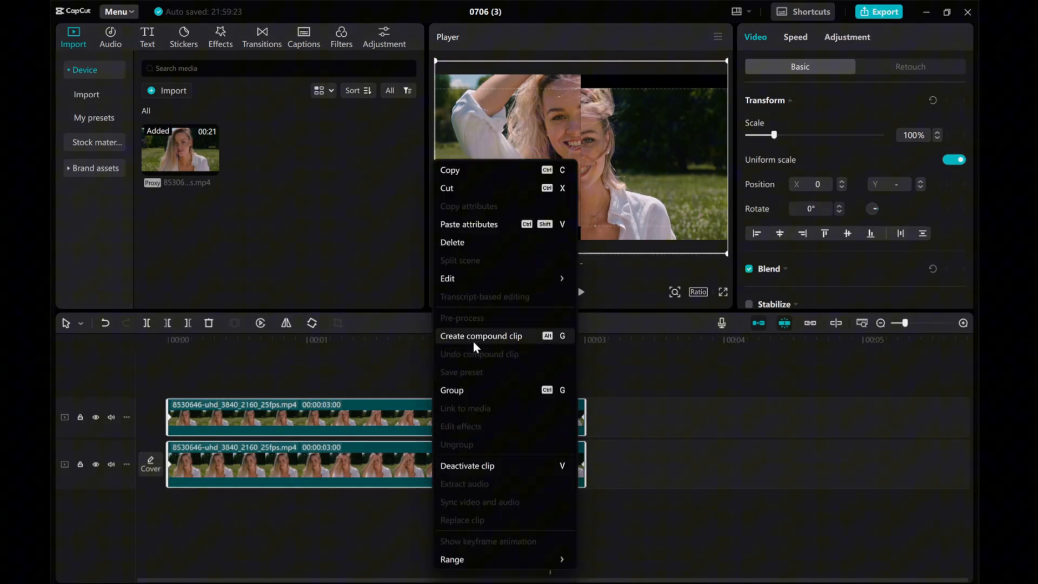
Create a compound clip from the two selected 3-second clips.
{"action": "left_click", "coordinate": [481, 335]}
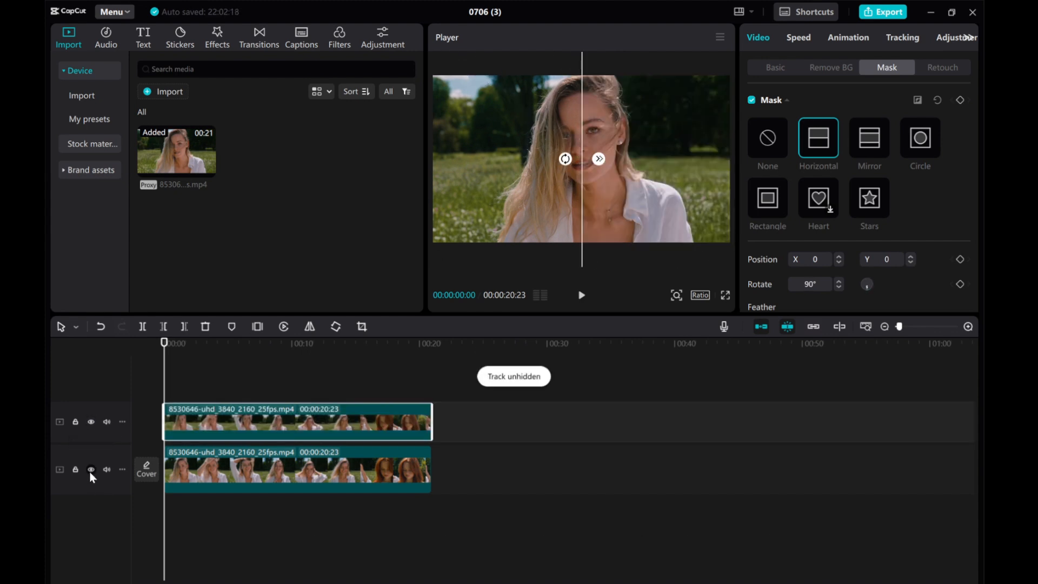
Place the remaining 17-second clip after the compound intro on the main track and review playback.
{"action": "left_click", "coordinate": [775, 68]}
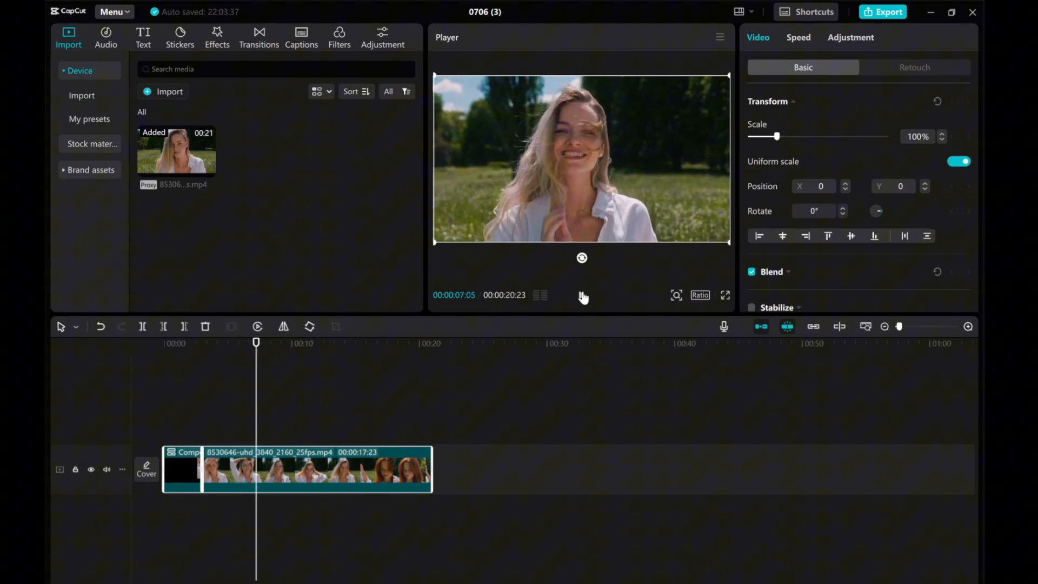
{"action": "left_click_drag", "start_coordinate": [256, 343], "coordinate": [241, 343]}
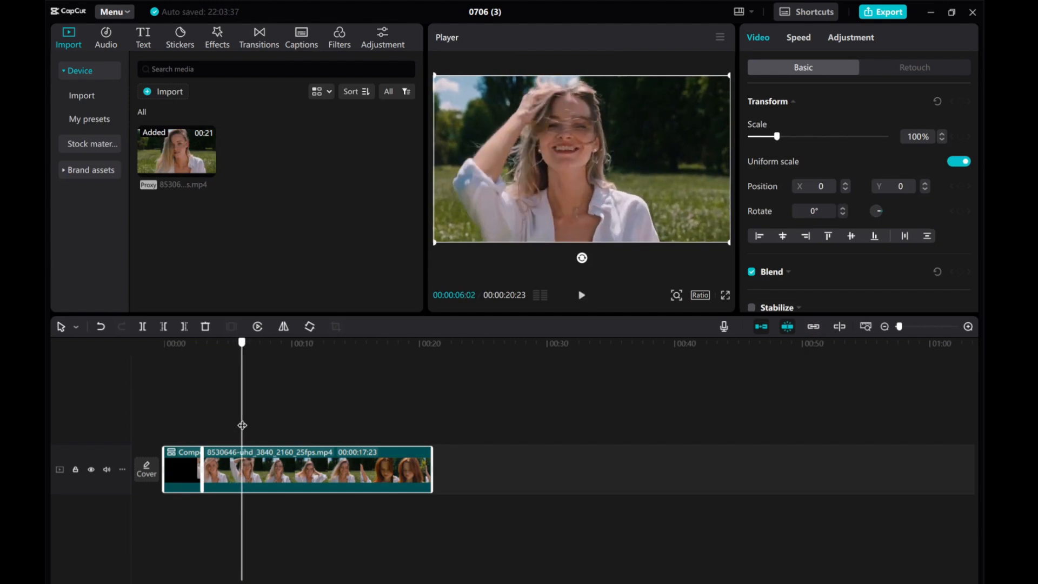